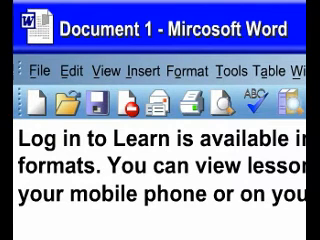
# Add the text 'Anything now' on a new line after the opening paragraph
pyautogui.write('Anythin')
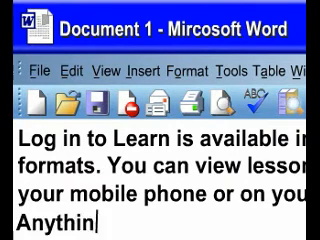
pyautogui.write('g now')
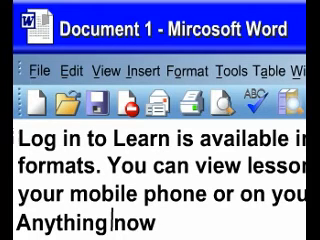
# Extend the line to read 'Anything typed appears here'
pyautogui.write('typed appears he n')
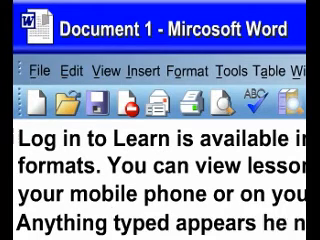
pyautogui.write('here')
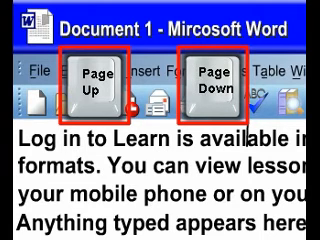
# Place the insertion point in the text, then jump to the very start of the document with Ctrl+Home
pyautogui.click(230, 82)
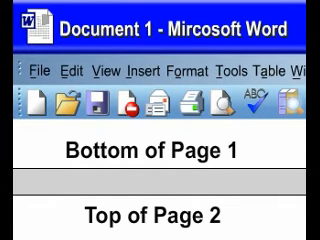
pyautogui.press('ctrl+home')
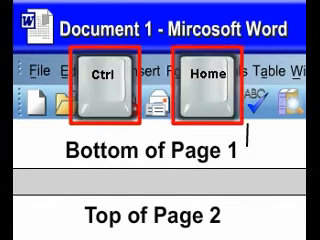
pyautogui.press('ctrl+Home')
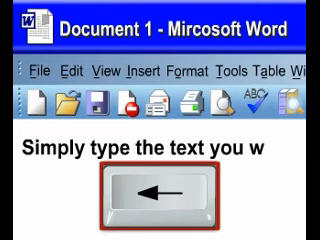
# Complete the line so it reads 'Simply type the text you want'
pyautogui.write('ant')
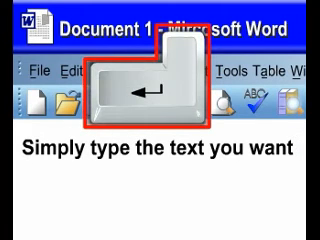
# Start a new line below the sentence and enter 'This feature is' followed by 'Wordwrap'
pyautogui.press('enter')
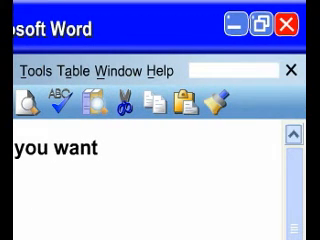
pyautogui.write('This feature is')
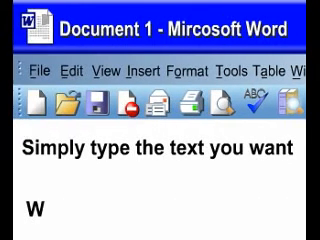
pyautogui.write('ordwrap')
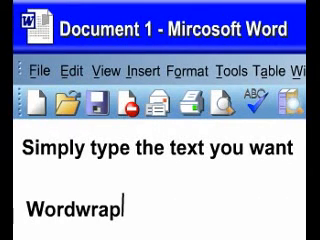